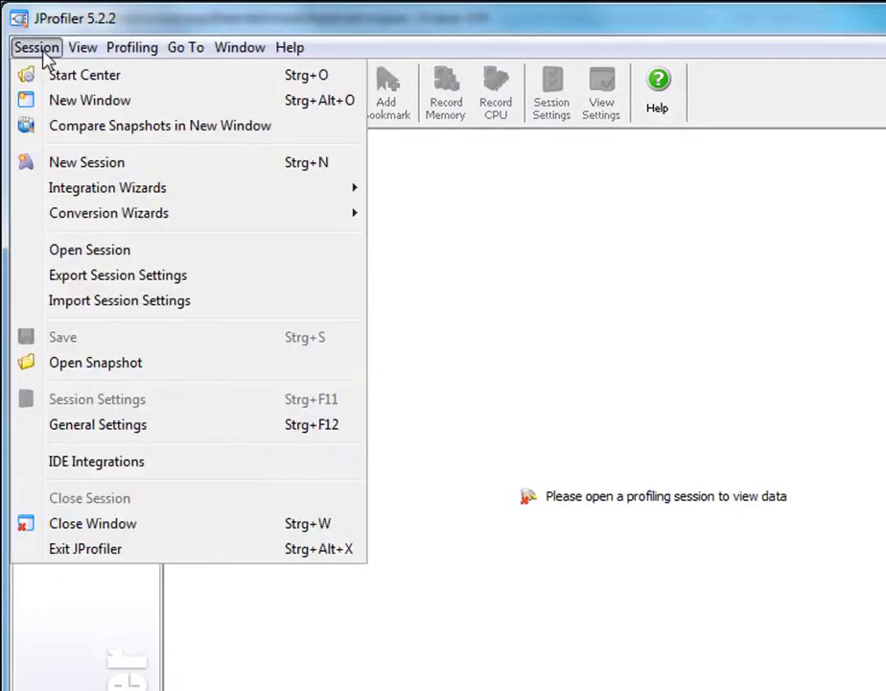
mouse_move(108, 188)
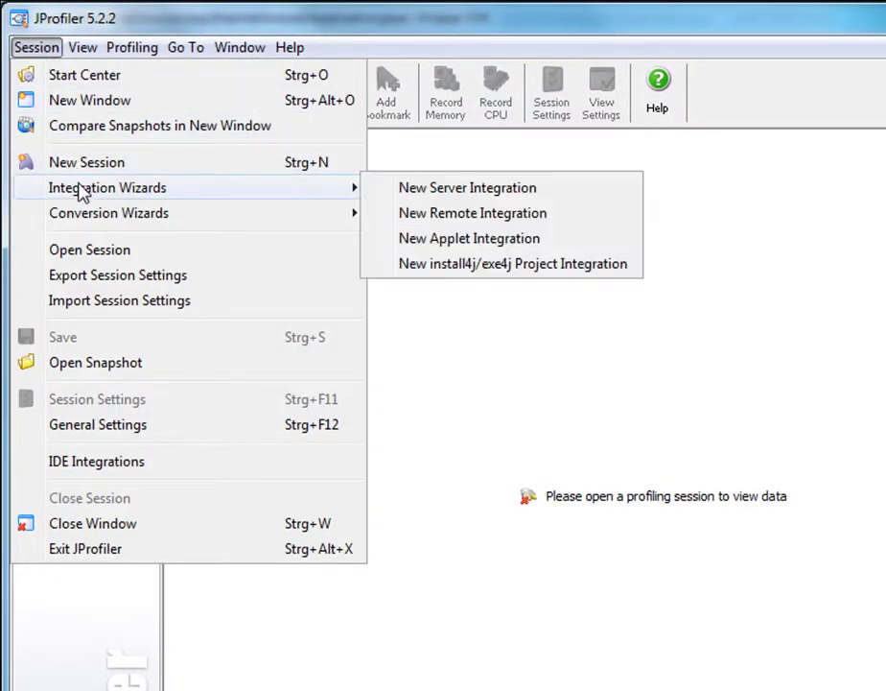
Step: Review the New Server Integration wizard list and cancel it back to the Start Center
click(468, 188)
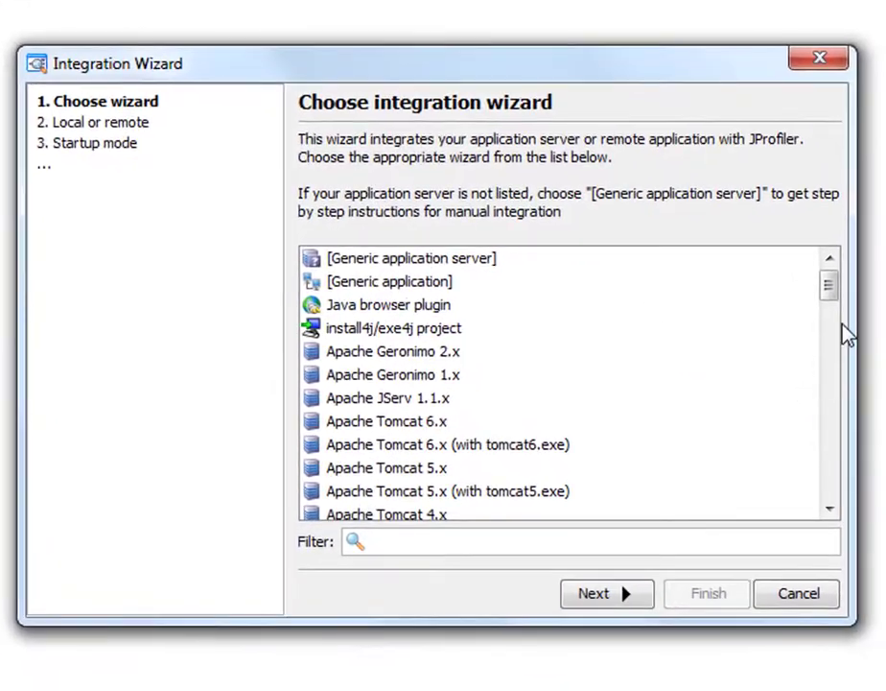
mouse_move(685, 361)
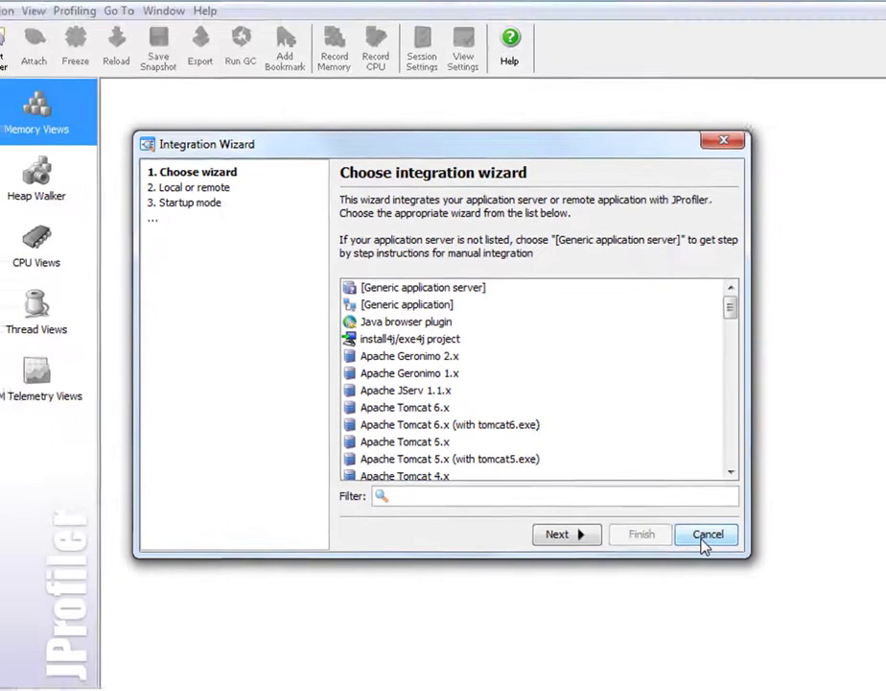
click(706, 534)
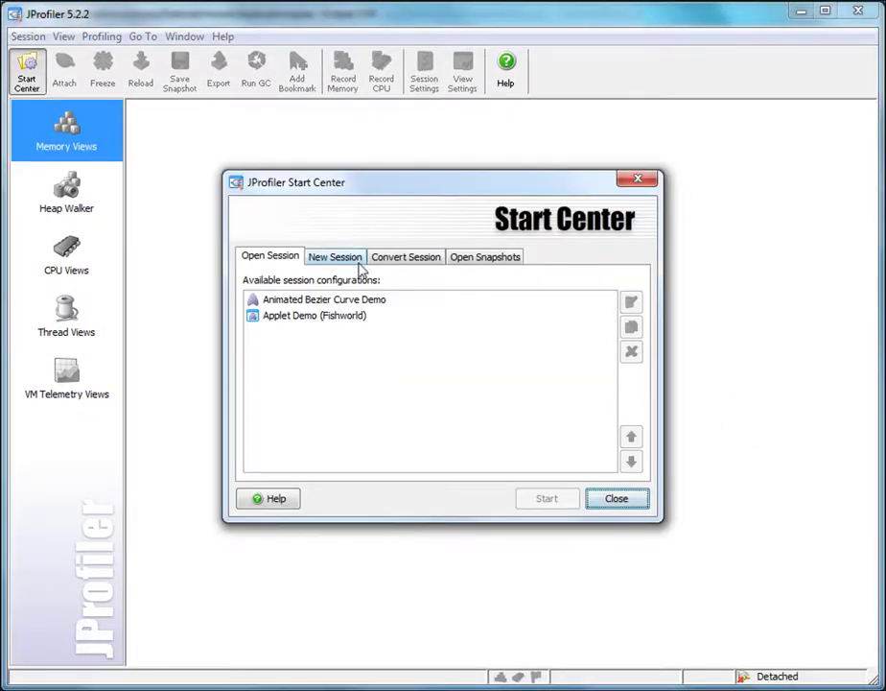
Step: Start a new session, compare the Web Start and Local types, then cancel without saving
click(333, 257)
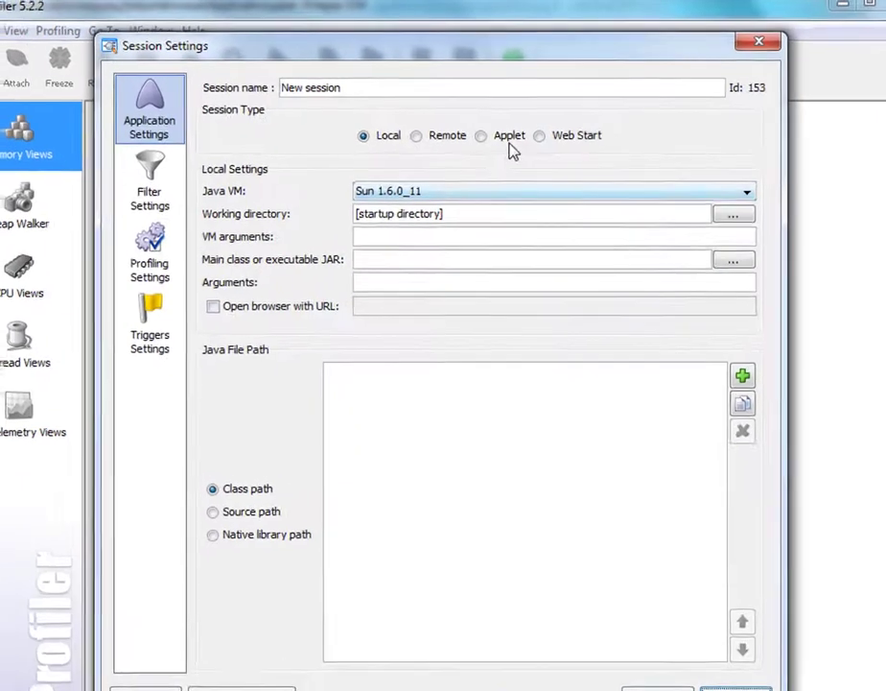
click(541, 135)
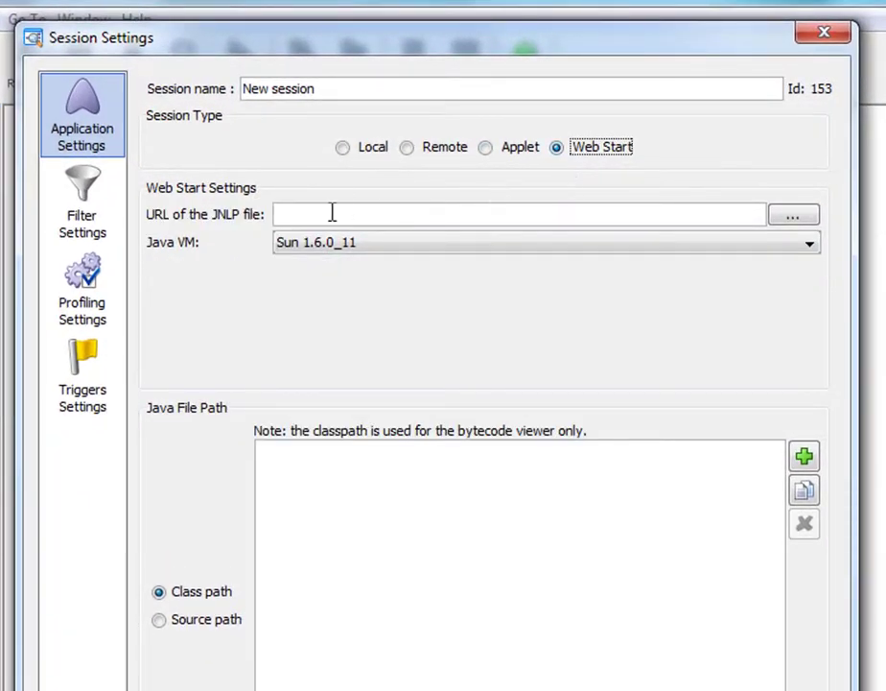
mouse_move(161, 230)
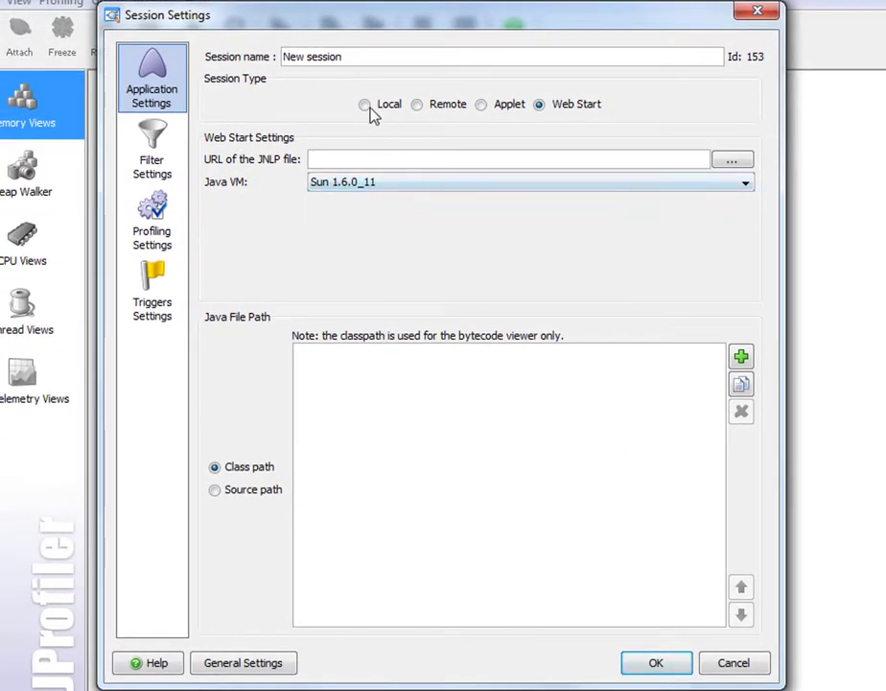
click(364, 104)
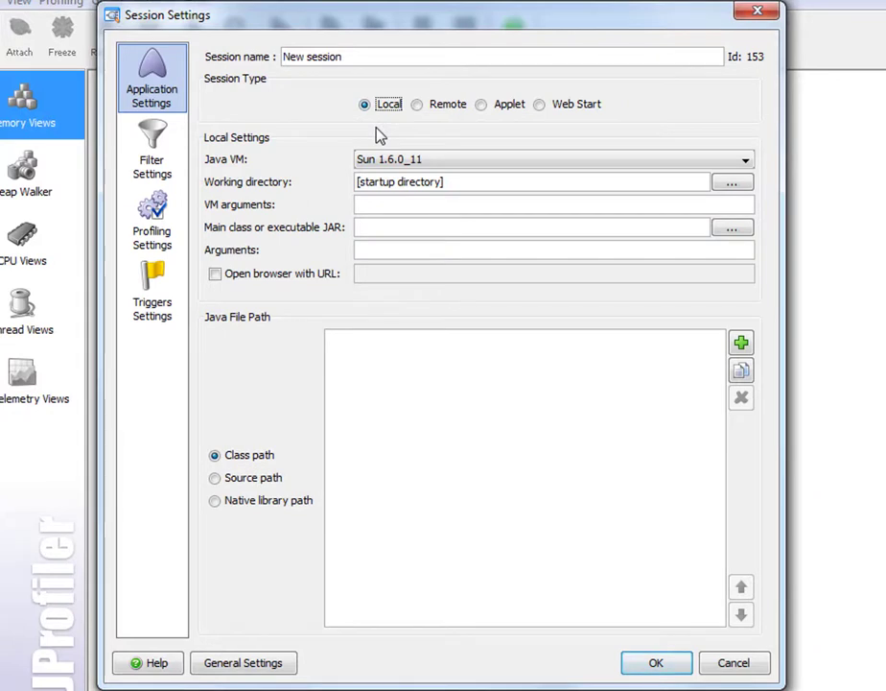
mouse_move(349, 211)
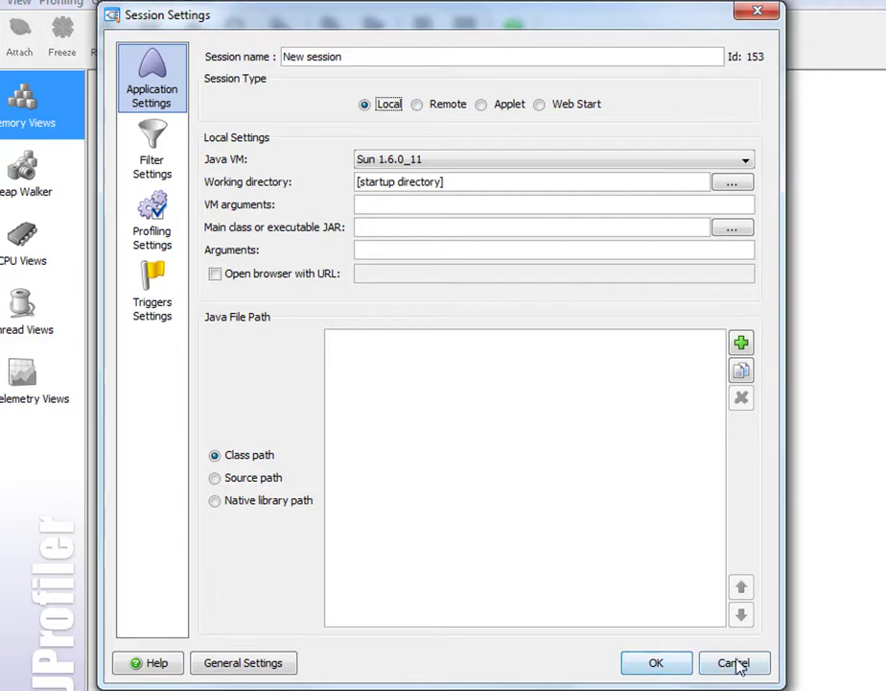
click(743, 662)
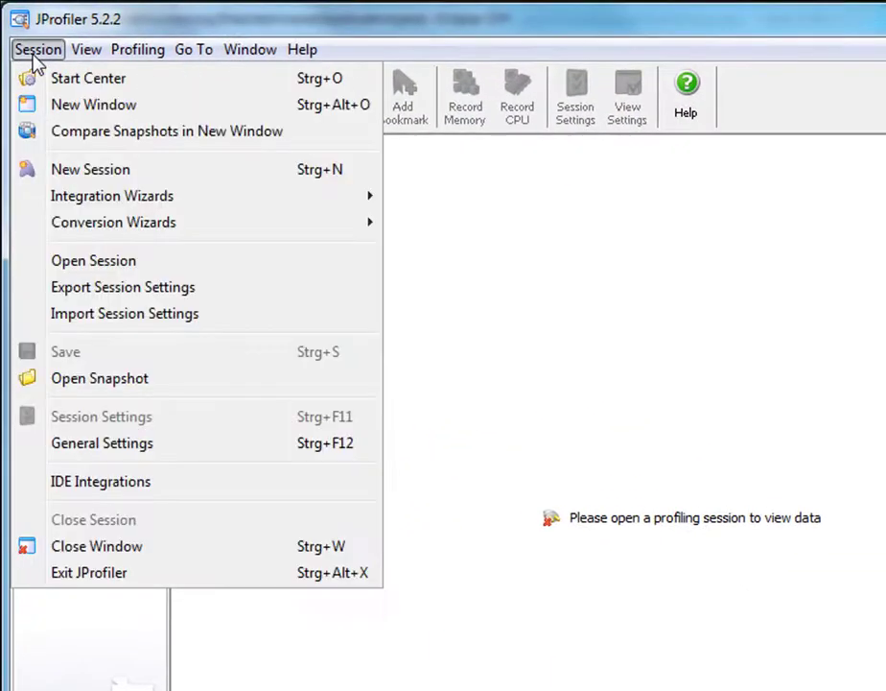
Step: In General Settings' IDE Integrations, select Eclipse 3.4 and integrate with it
click(100, 444)
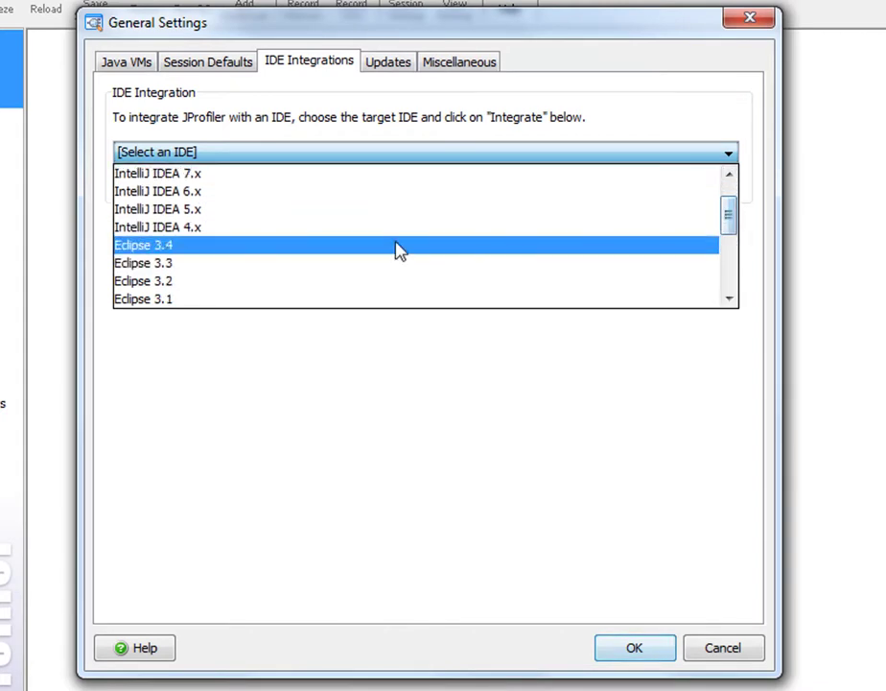
click(143, 245)
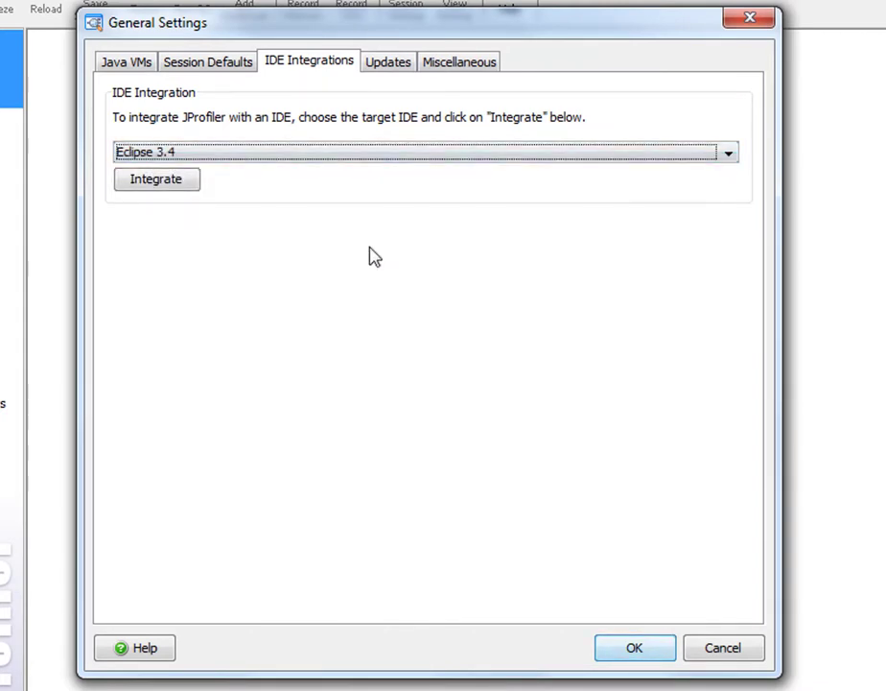
click(155, 180)
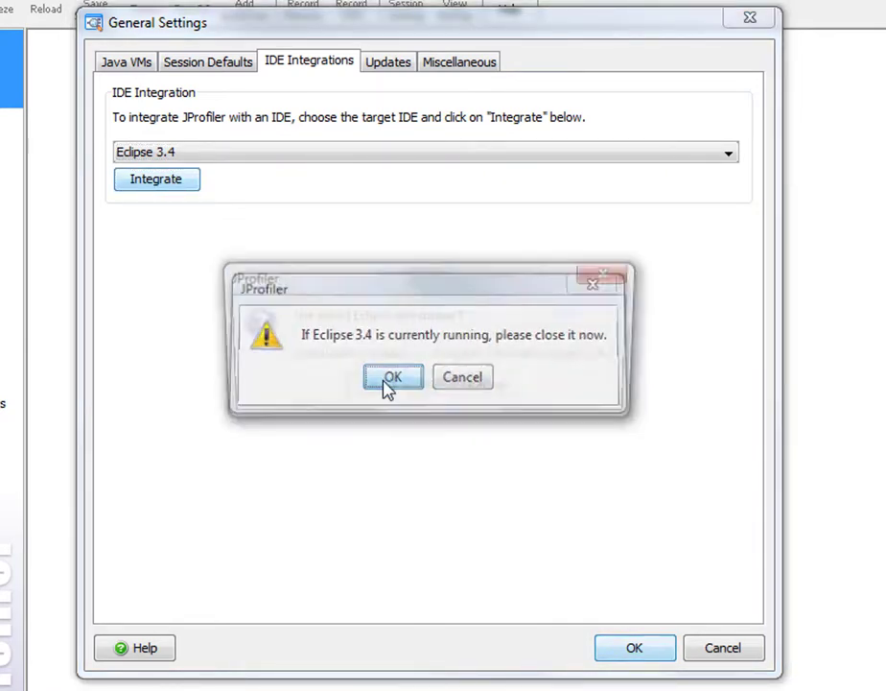
Step: Confirm Eclipse is closed, use the saved Eclipse 3.4.2 directory, and acknowledge the successful plugin install
click(391, 376)
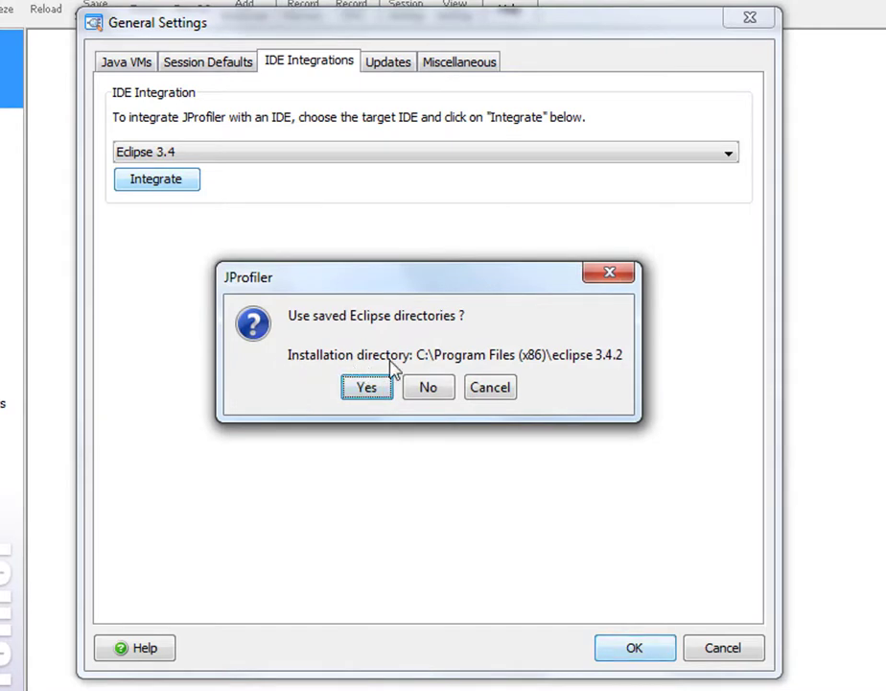
mouse_move(405, 365)
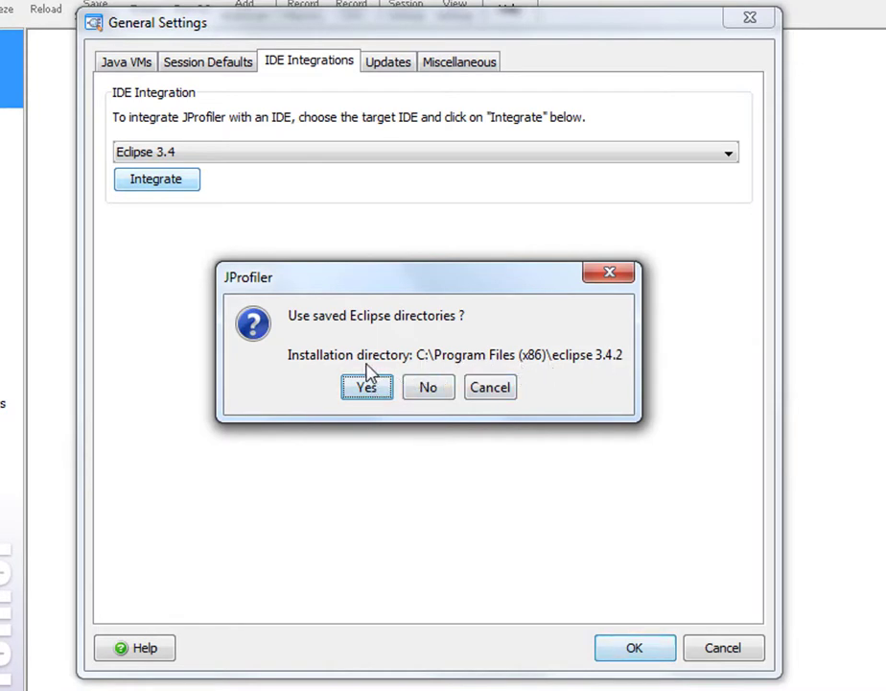
click(365, 388)
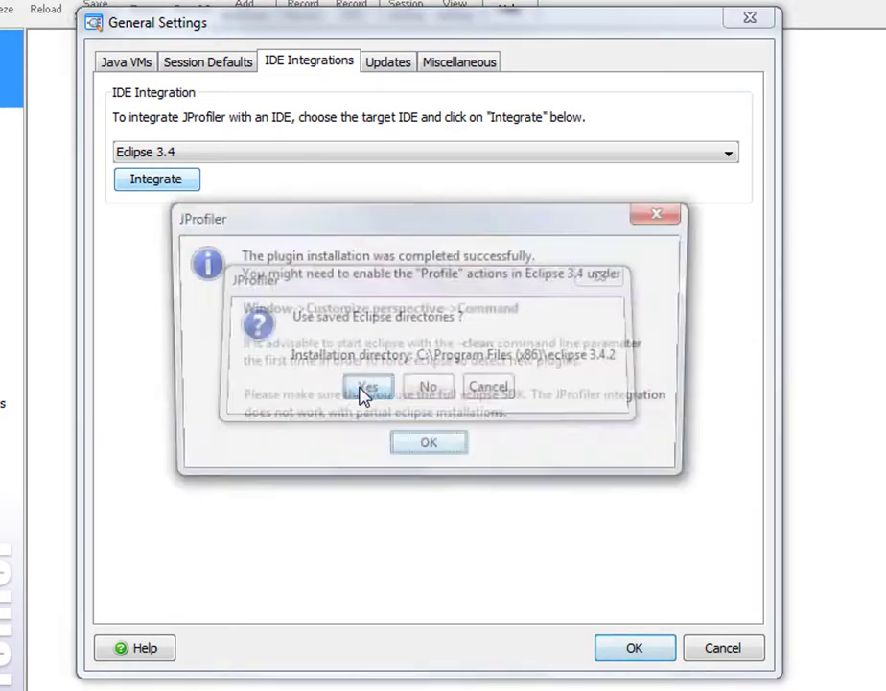
click(368, 385)
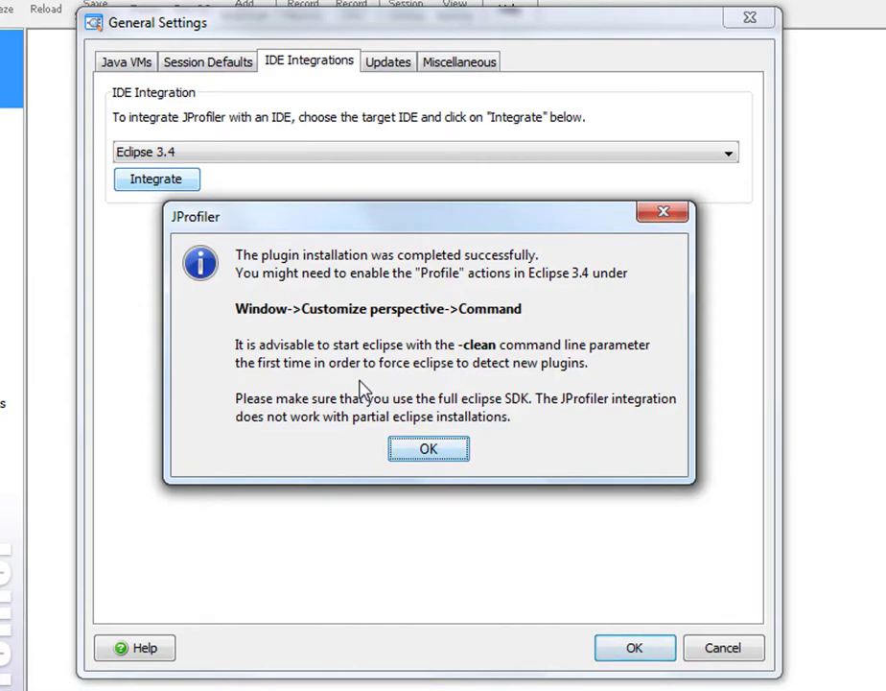
click(430, 449)
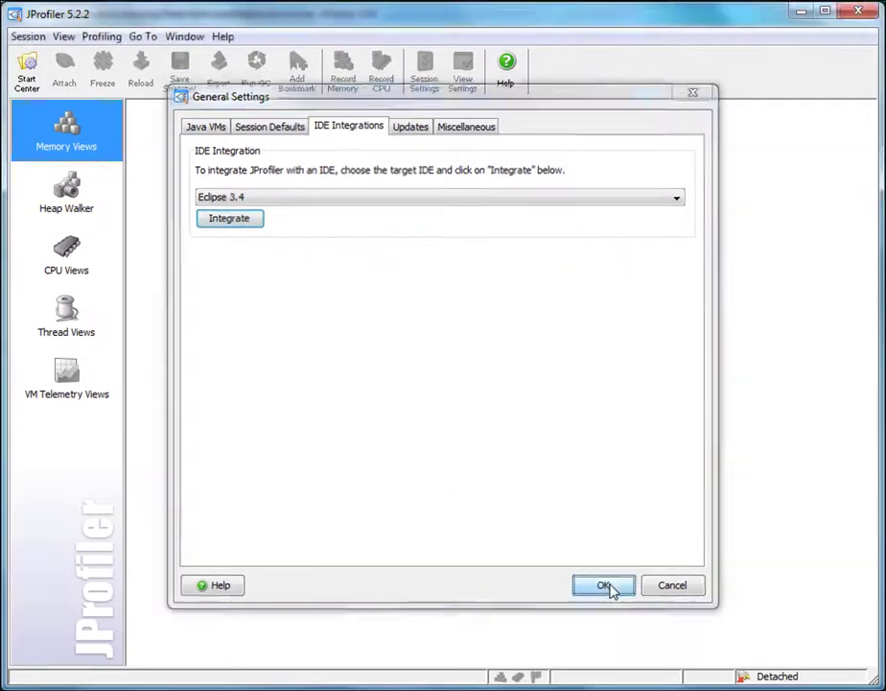
click(608, 585)
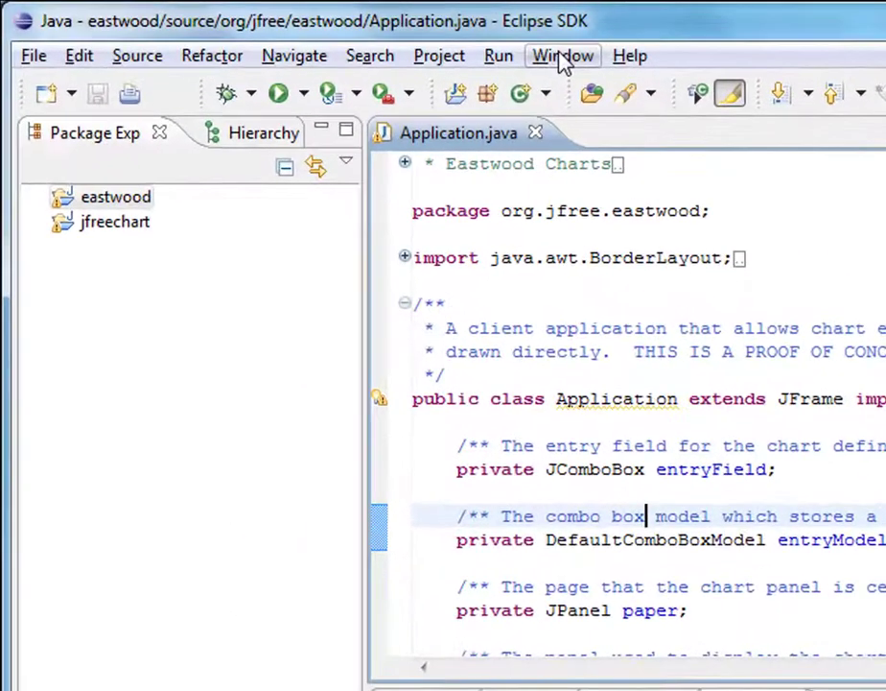
click(562, 54)
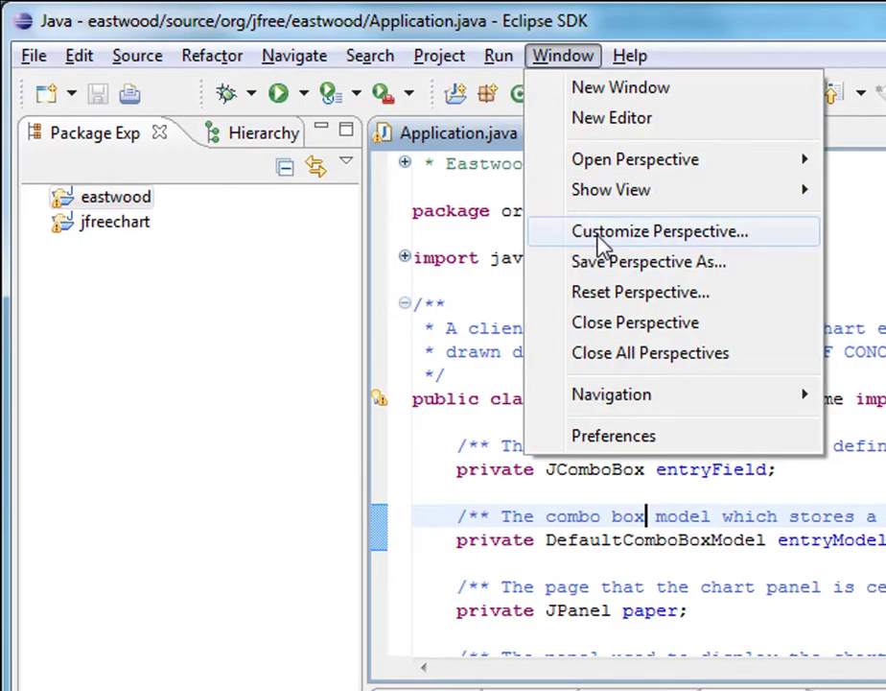
click(660, 230)
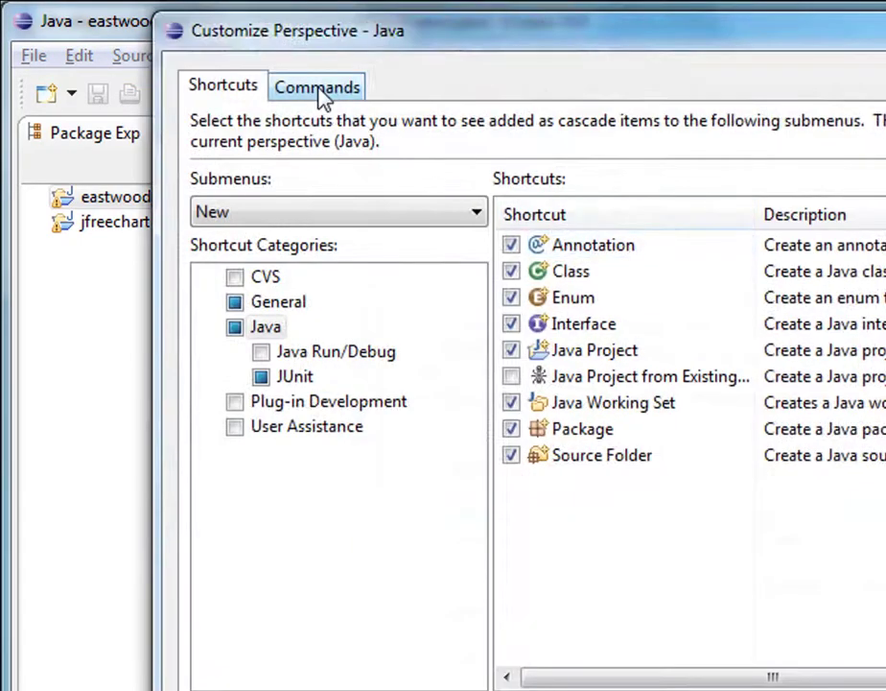
click(316, 87)
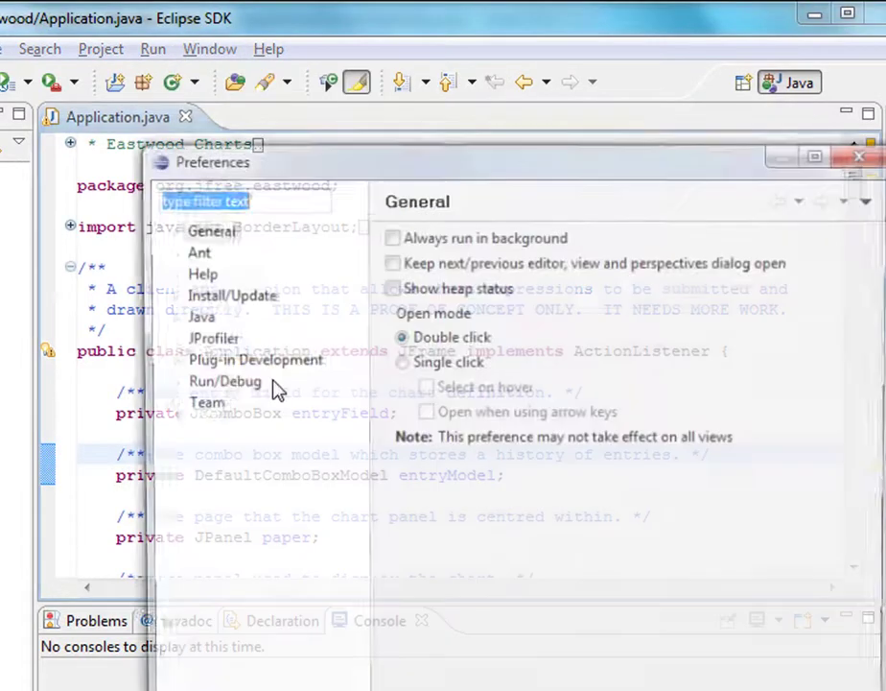
click(214, 337)
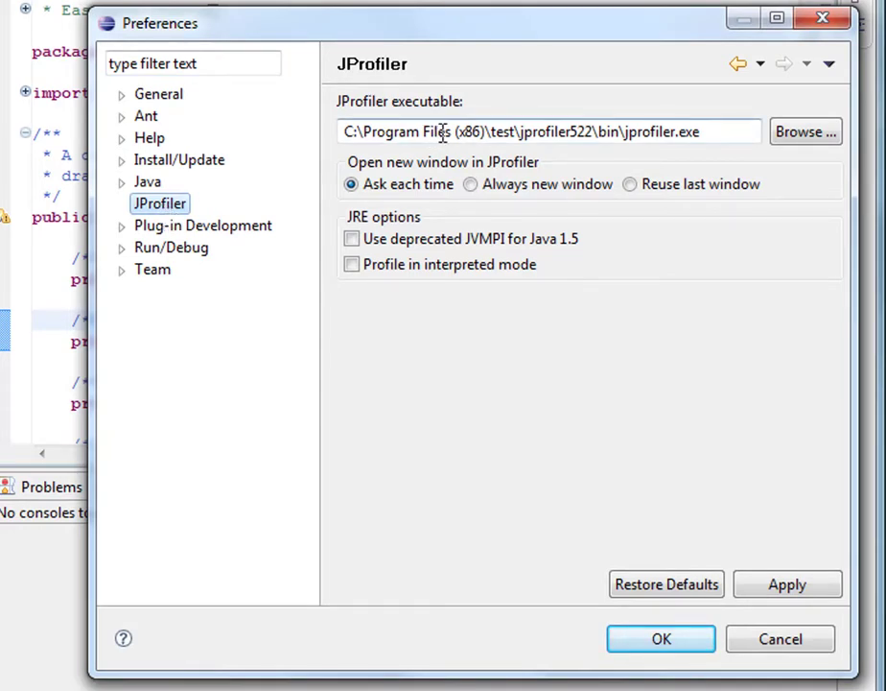
mouse_move(702, 403)
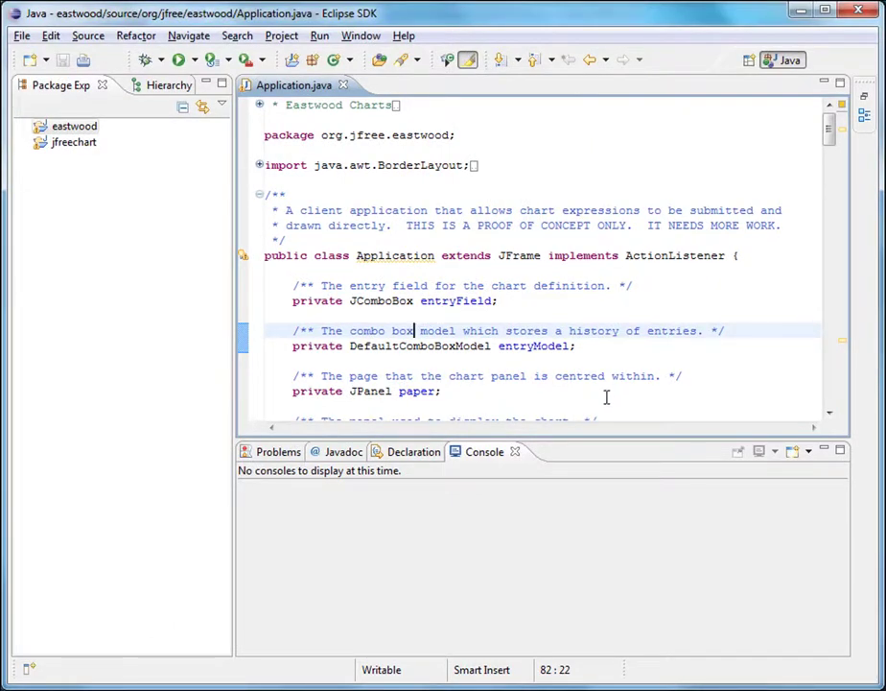
Step: Select the Eastwood project, profile it from the toolbar, and agree to a new JProfiler window
click(319, 34)
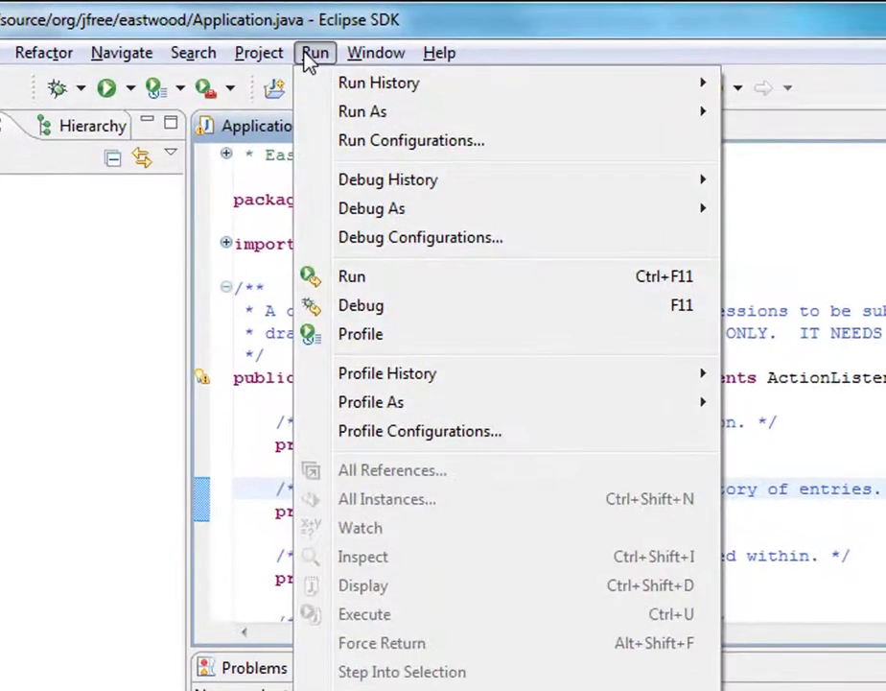
mouse_move(388, 373)
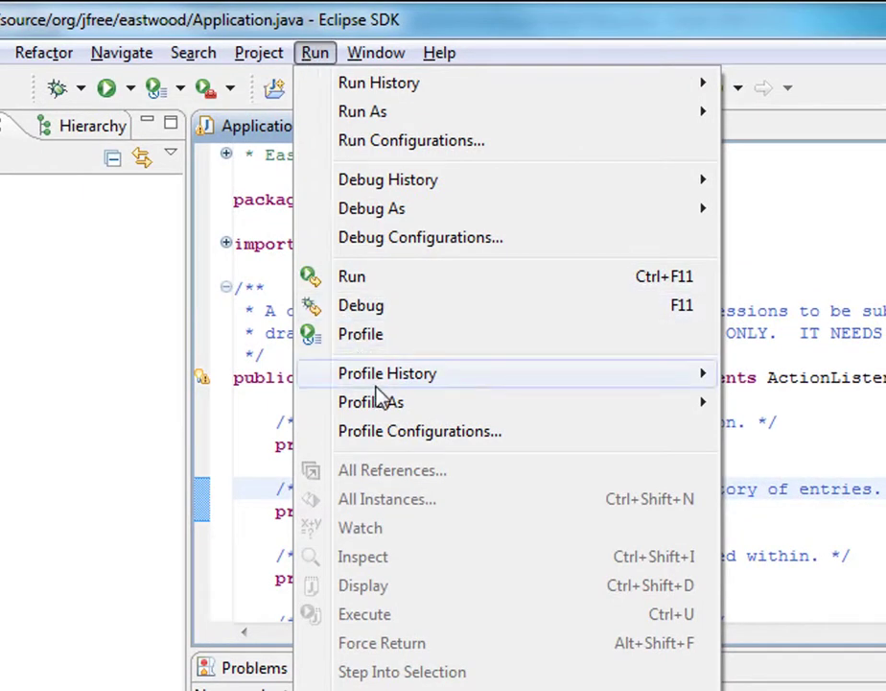
mouse_move(372, 441)
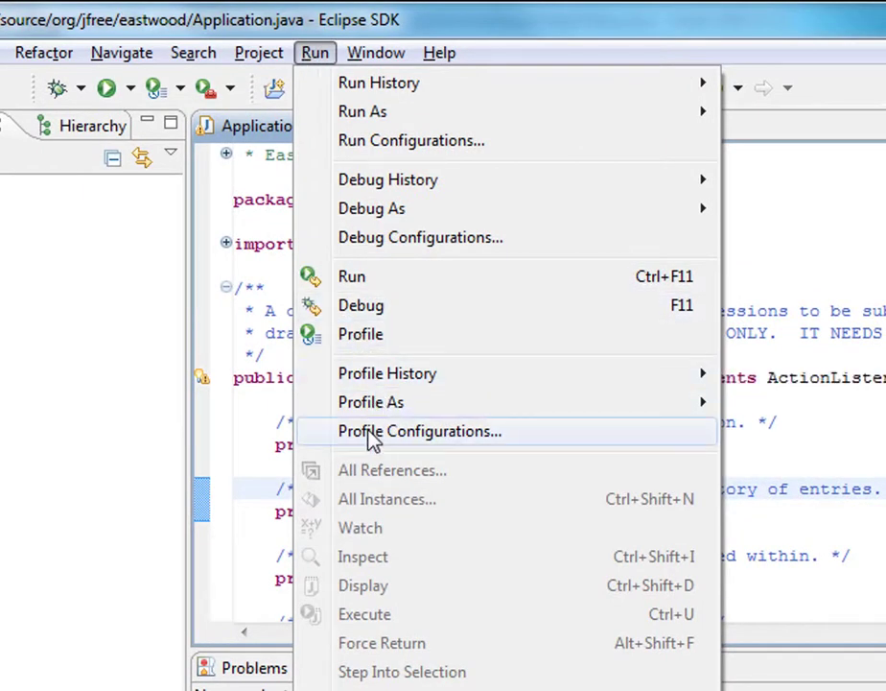
mouse_move(380, 215)
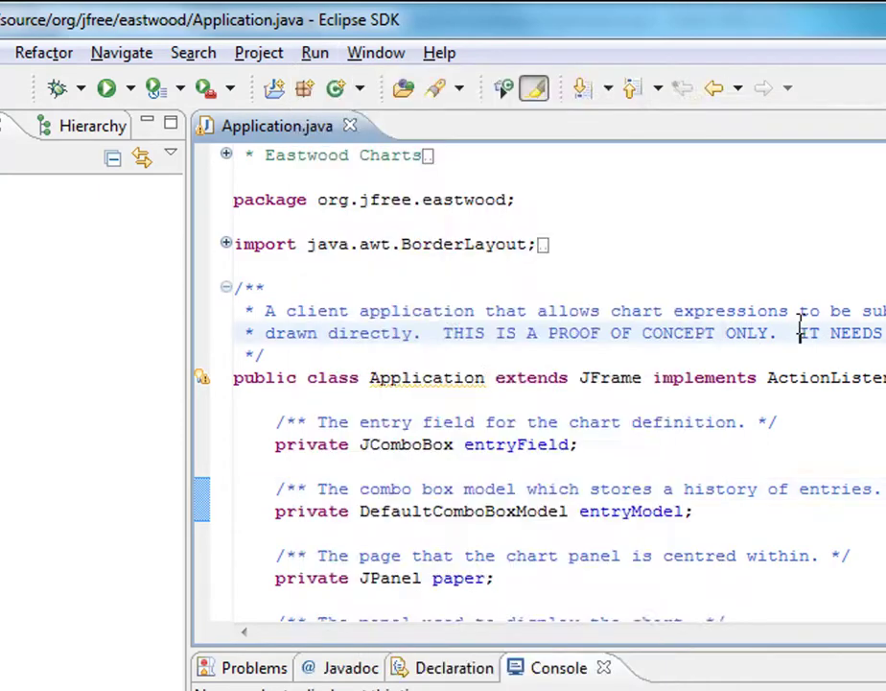
mouse_move(151, 89)
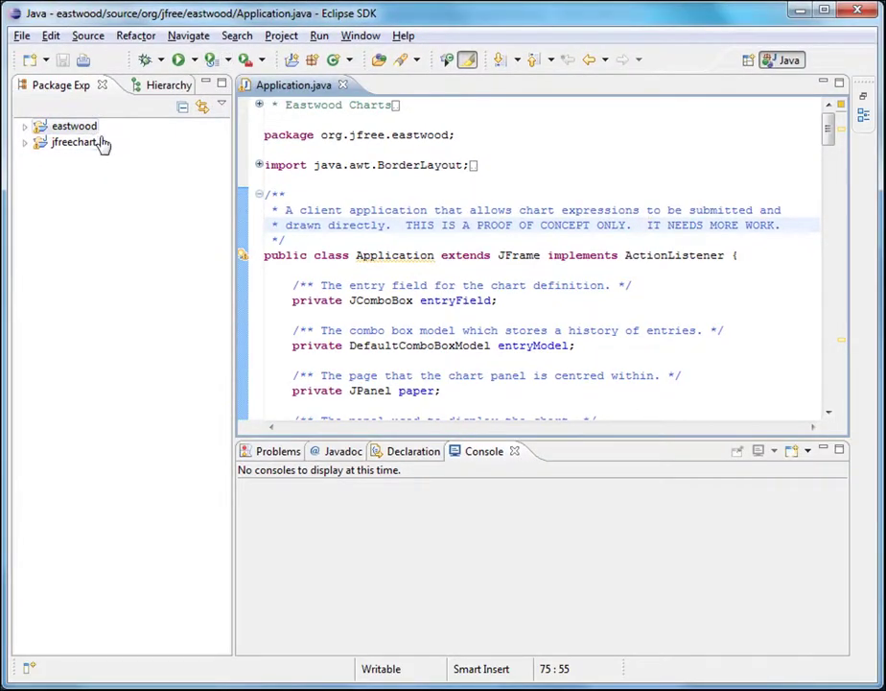
click(63, 127)
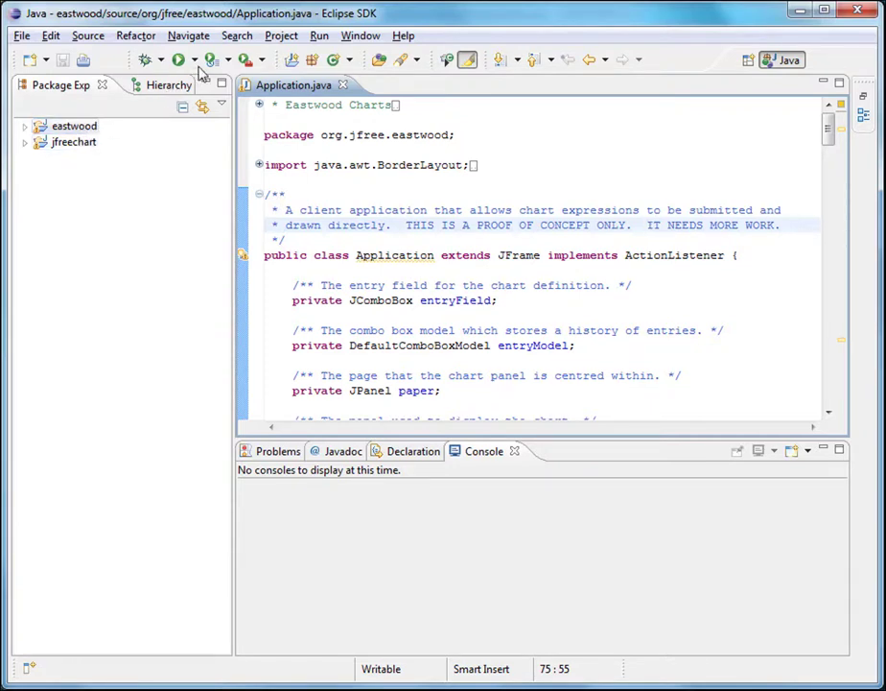
click(203, 59)
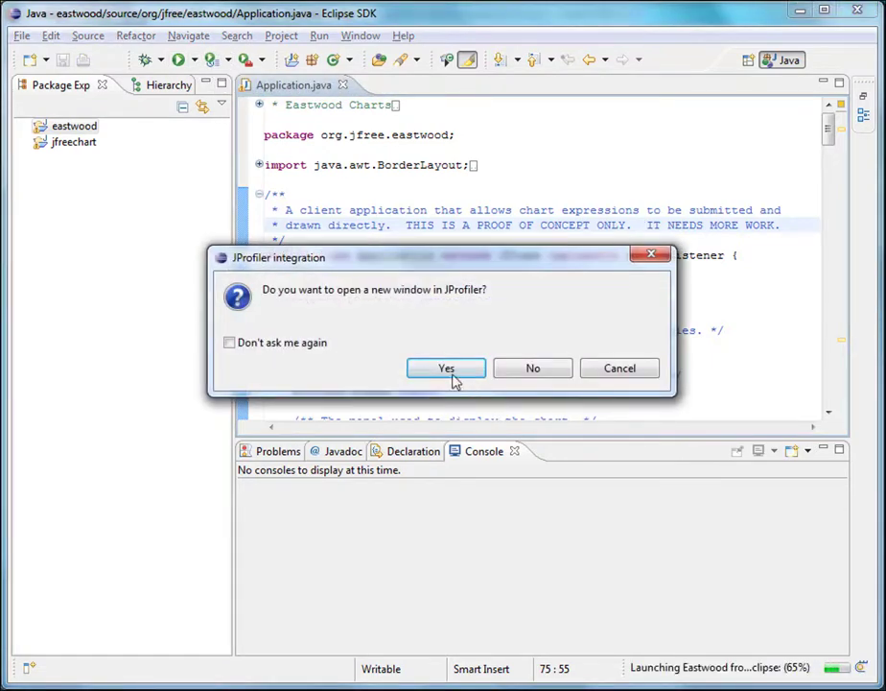
click(446, 369)
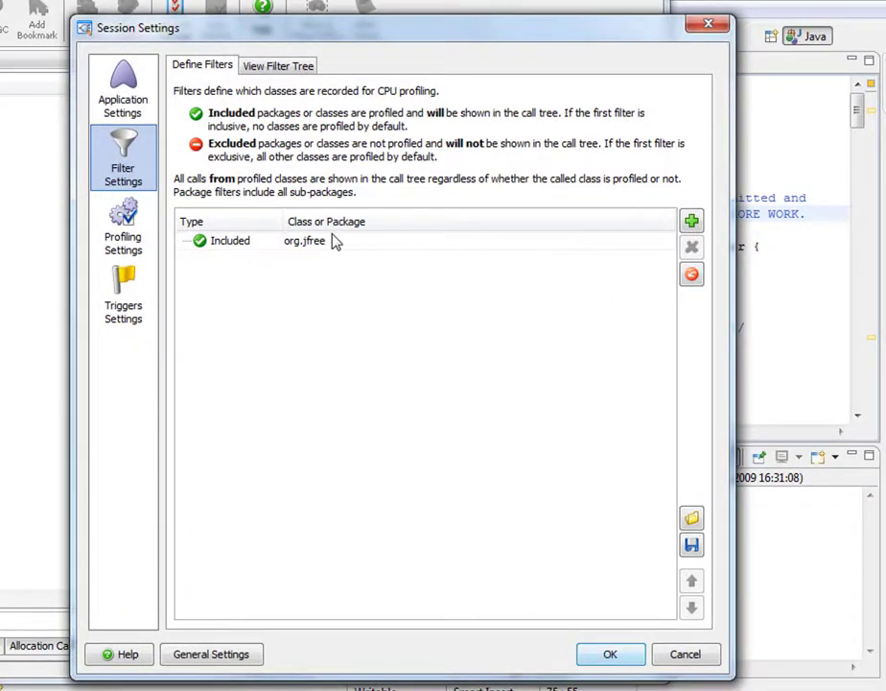
mouse_move(334, 253)
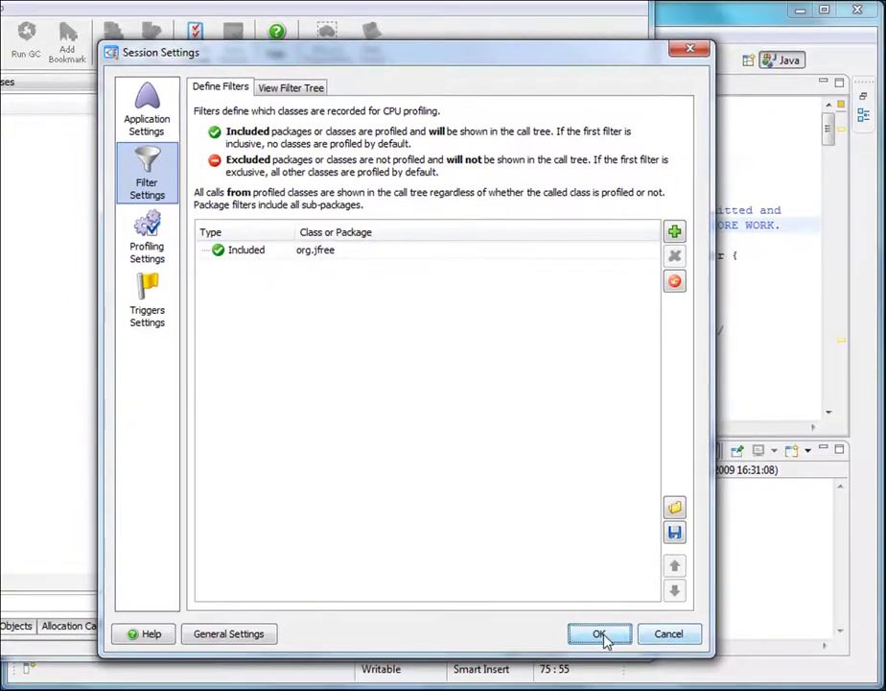
Step: Accept the session settings with org.jfree as the included filter
click(602, 633)
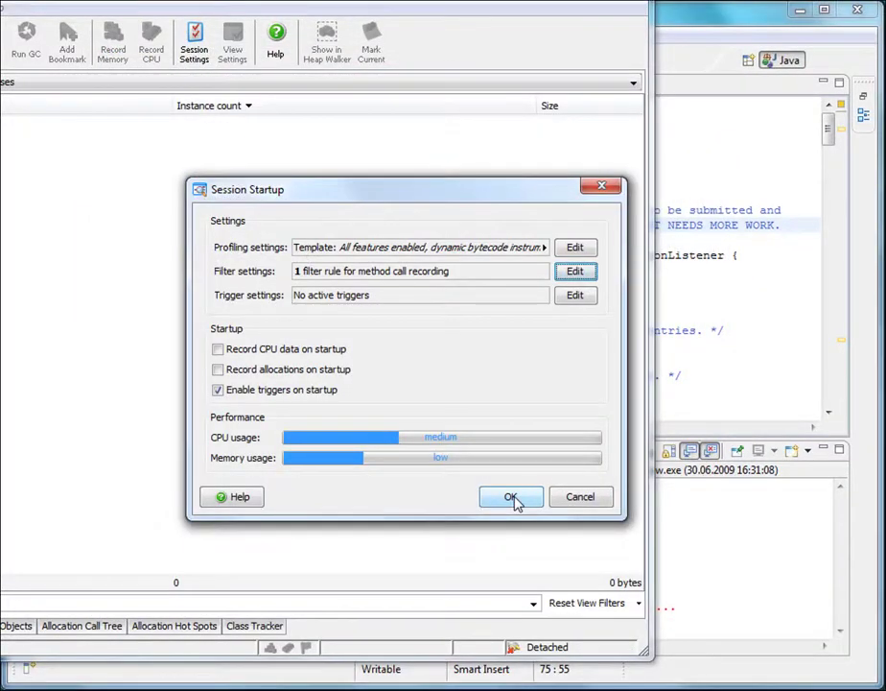
Step: Begin profiling Eastwood from the Session Startup dialog with default options
click(511, 496)
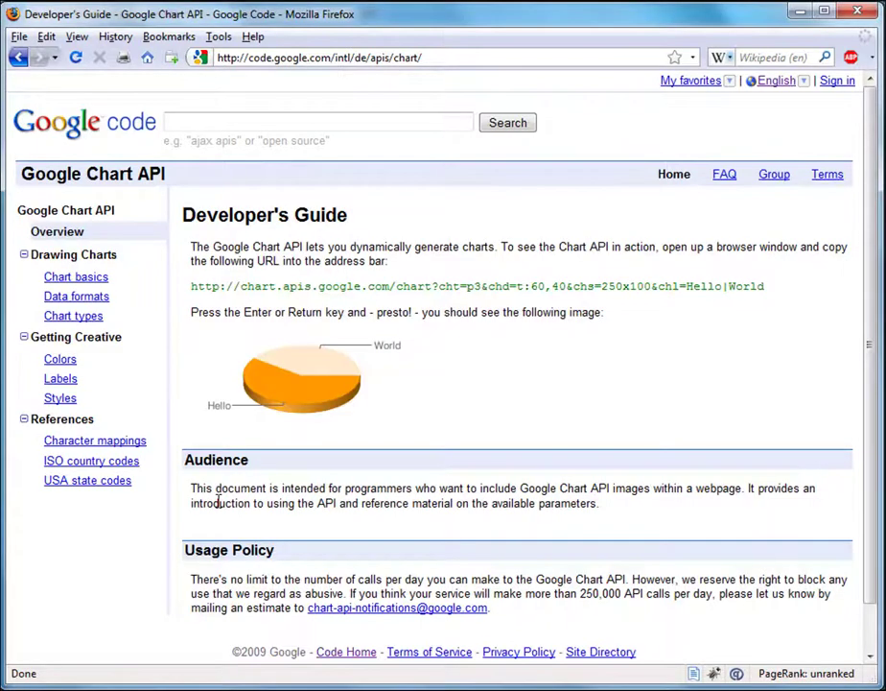
mouse_move(433, 307)
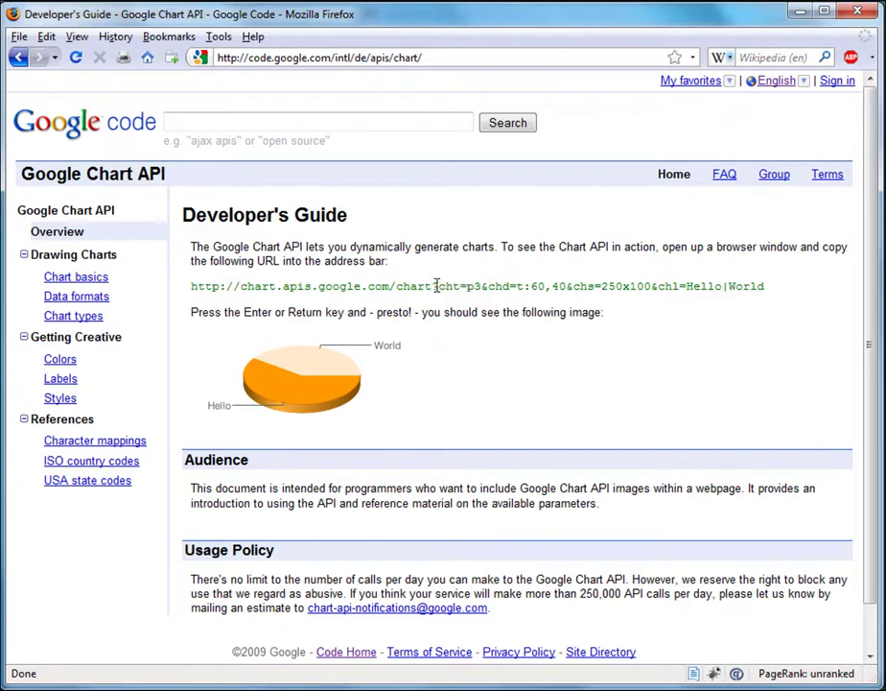
Step: Select the example chart request URL on the Google Chart API guide page
drag(439, 286, 766, 286)
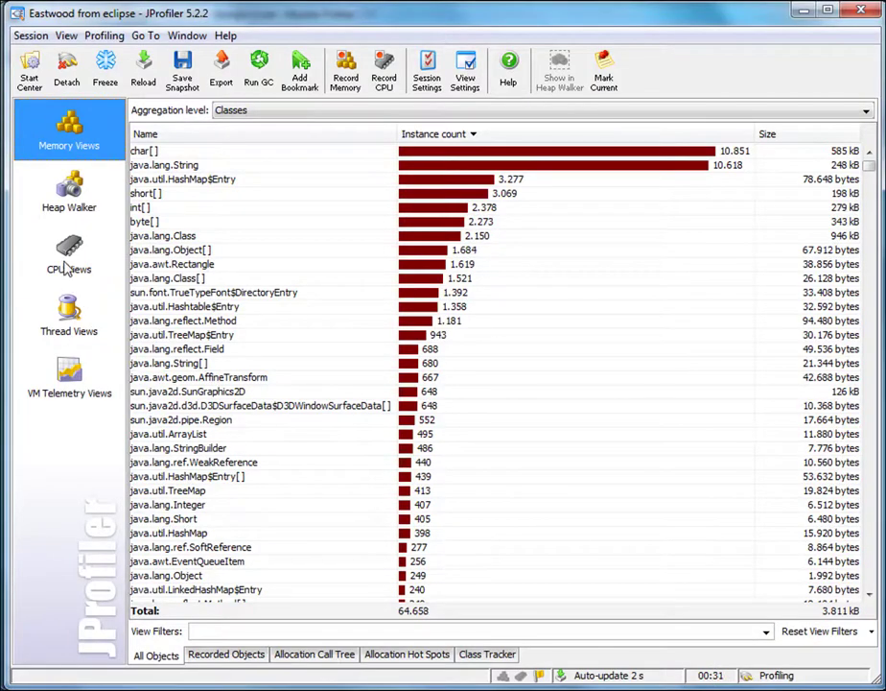
Step: Switch to the CPU views and turn on CPU data recording for Eastwood
click(69, 253)
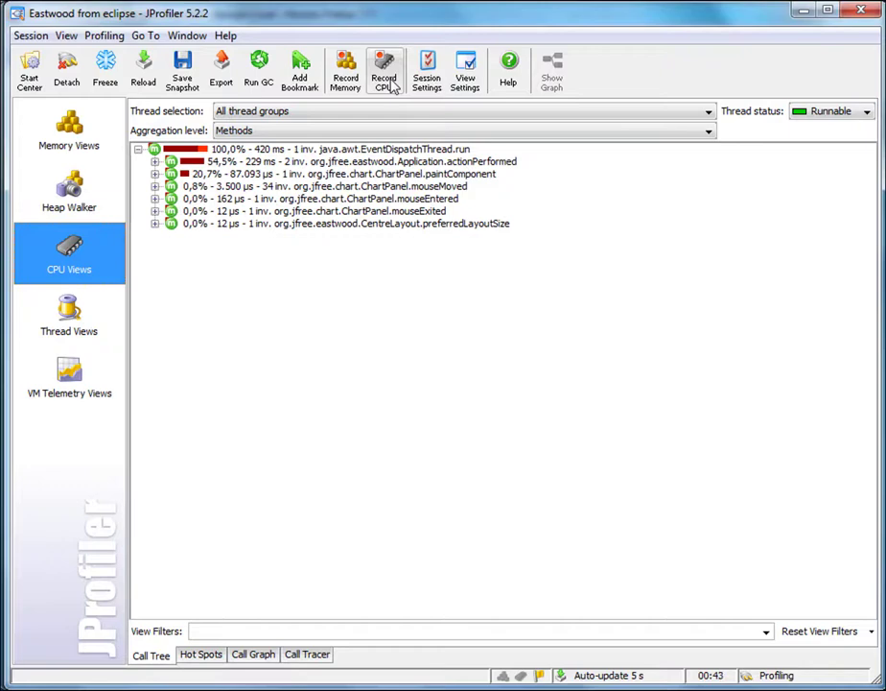
click(198, 654)
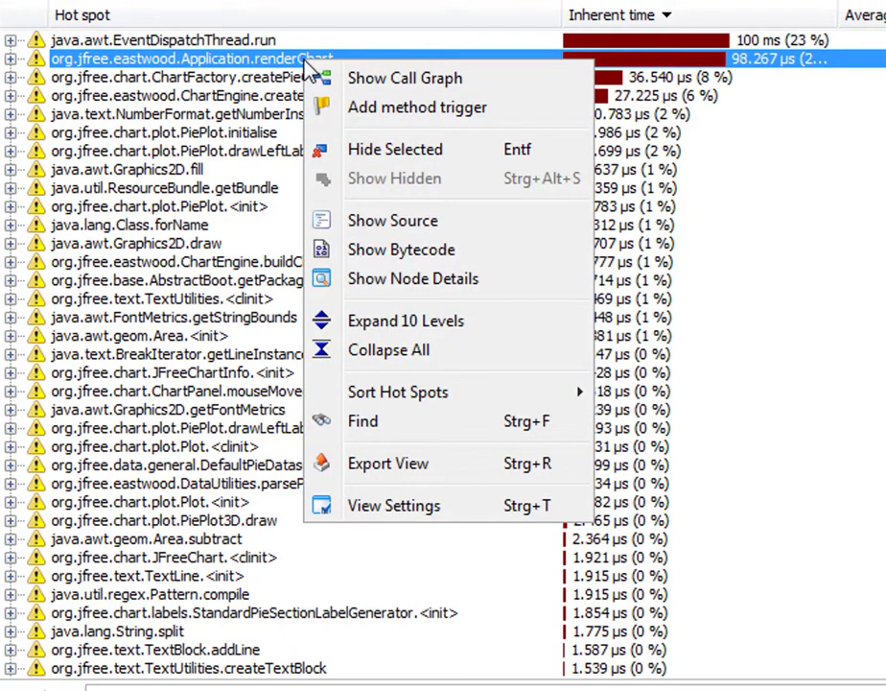
mouse_move(419, 227)
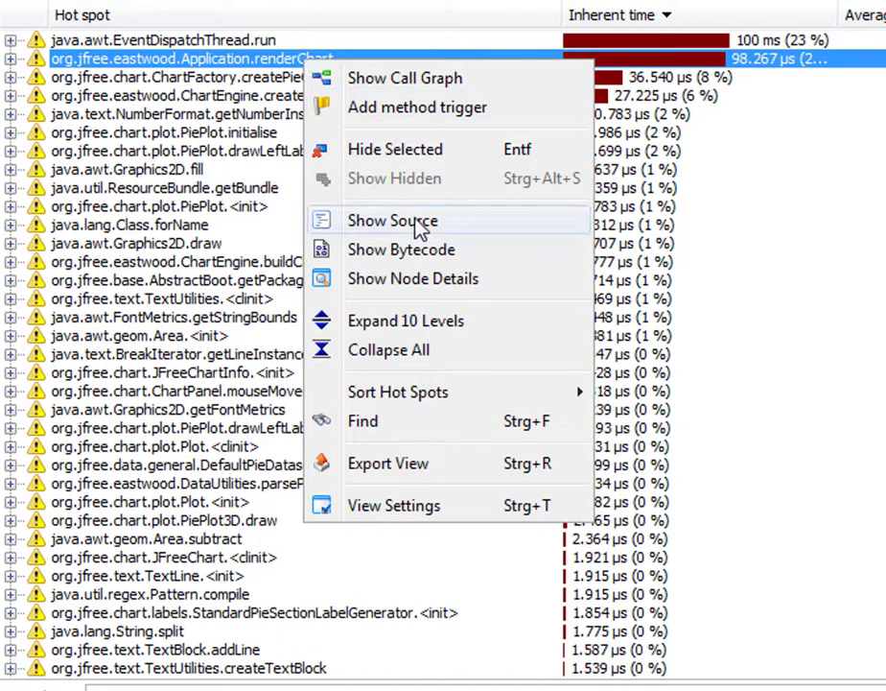